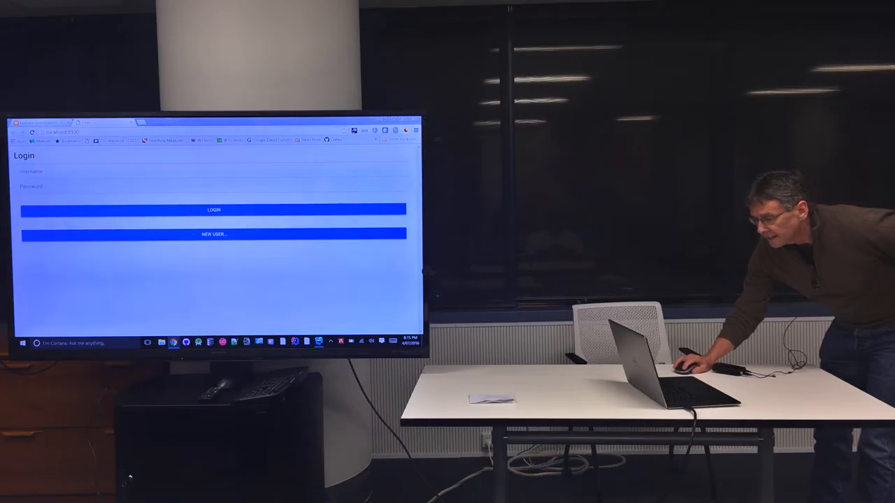
# Open the New User registration form from the app's Login page.
pyautogui.click(213, 235)
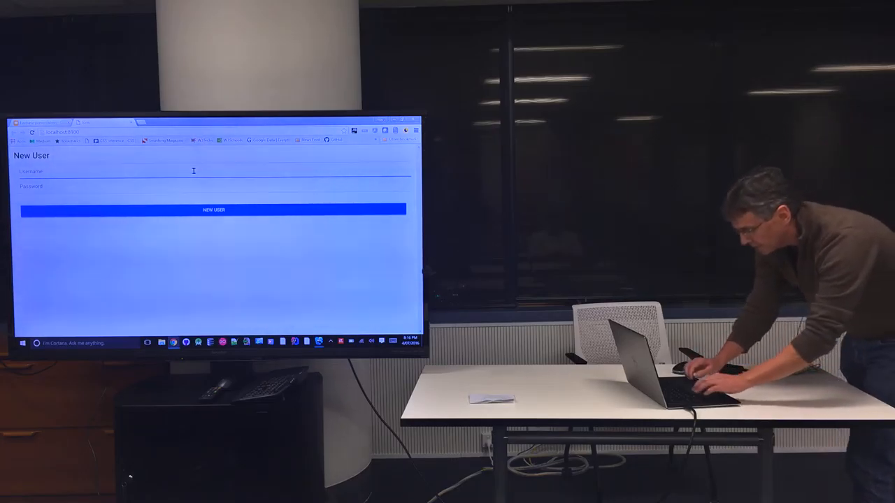
# Enter the username 'bob' on the New User form.
pyautogui.write('bob')
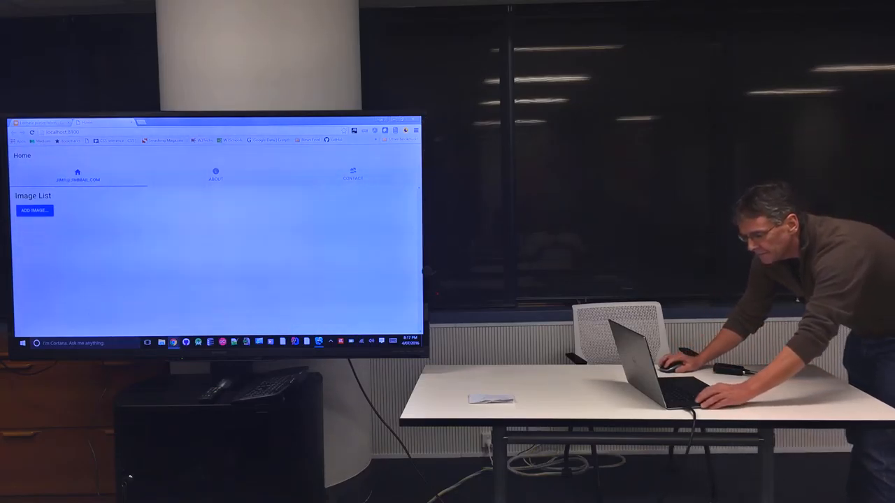
# Start a new image, entering 'imag', 'comment' and 'here', and choose the Friends category.
pyautogui.click(34, 210)
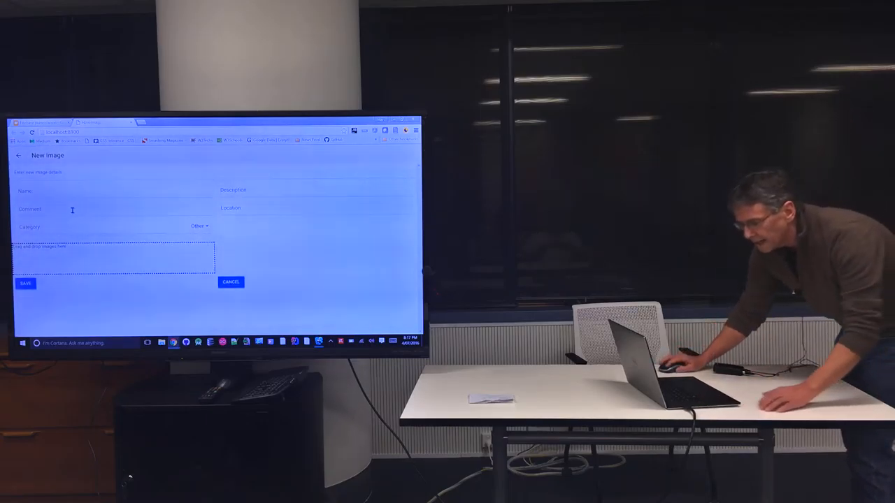
pyautogui.write('image')
pyautogui.write('description')
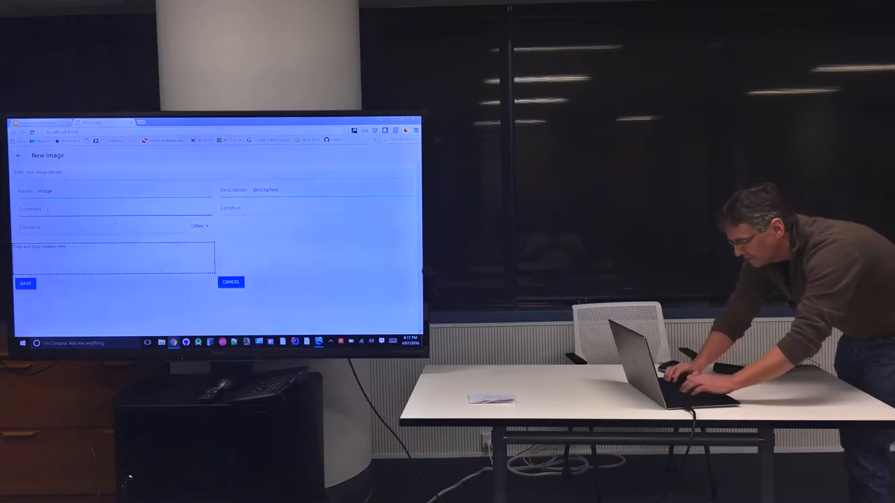
pyautogui.write('comment')
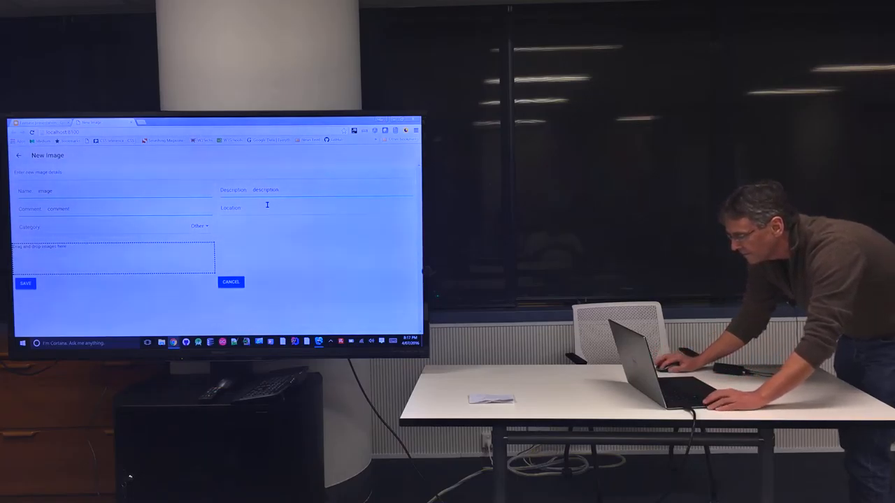
pyautogui.write('here')
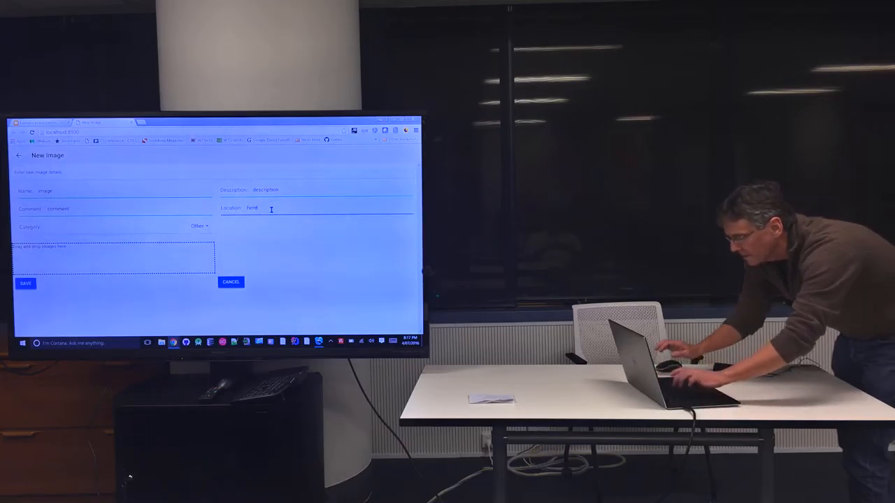
pyautogui.click(199, 226)
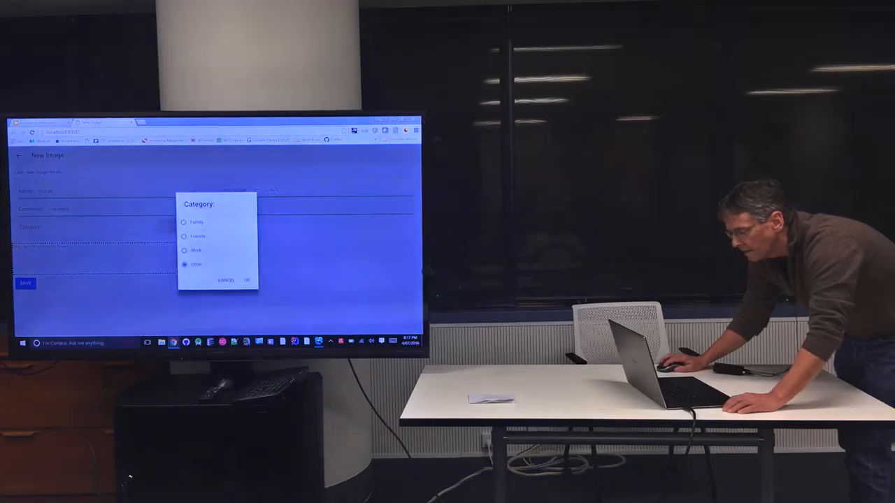
pyautogui.click(184, 236)
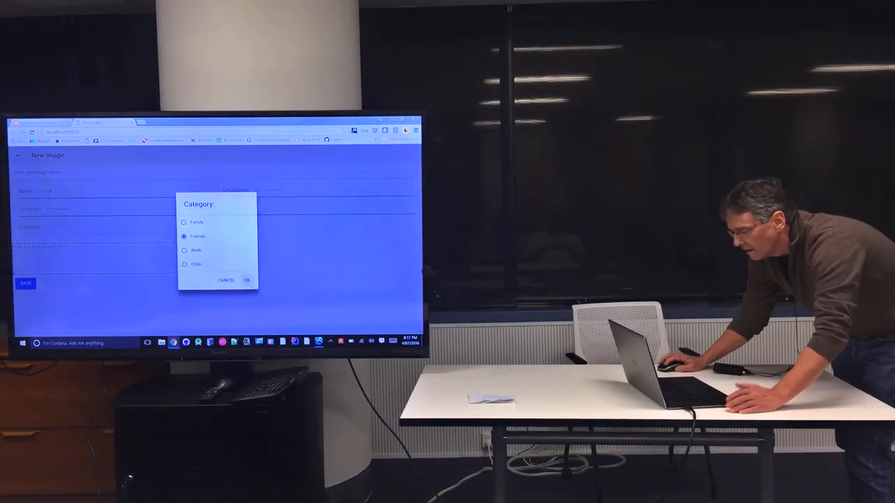
# Confirm the Friends category and switch windows to fetch the dog photo.
pyautogui.press('alt+tab')
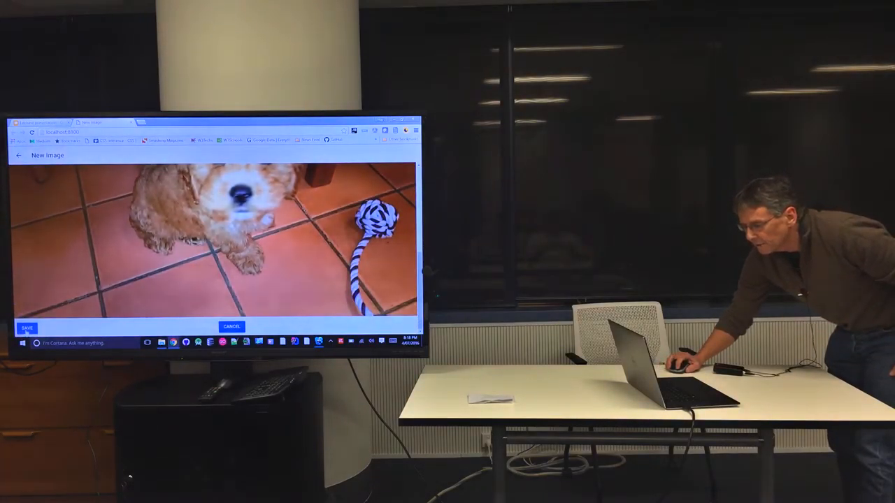
# Save the dog image so it appears in the Home image list.
pyautogui.click(27, 327)
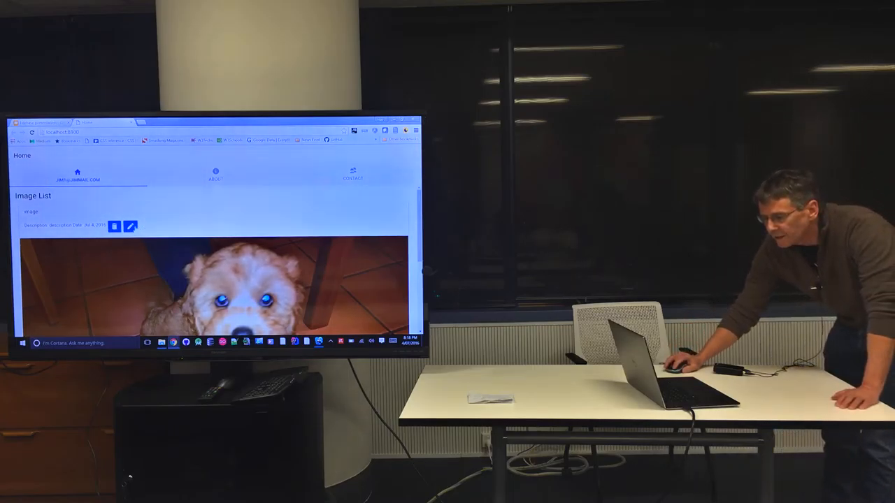
# Edit the dog image, prefix its name with 'cute', and submit the update.
pyautogui.click(130, 225)
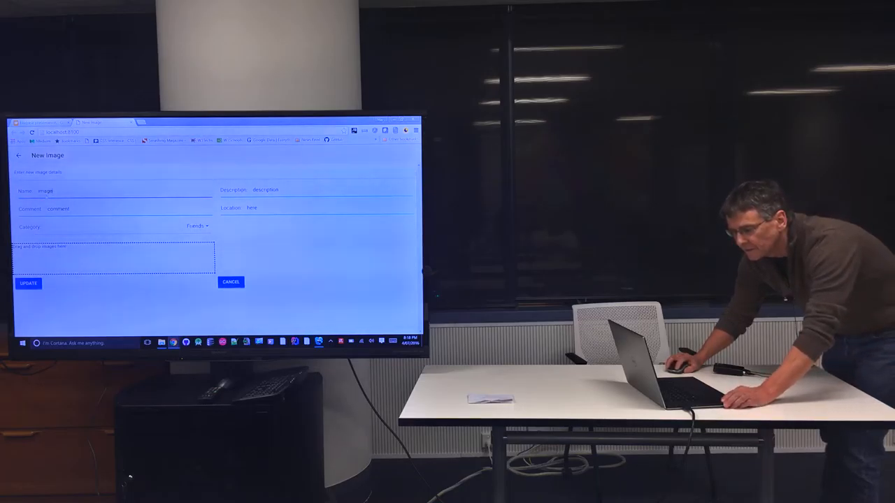
pyautogui.write('cute dog')
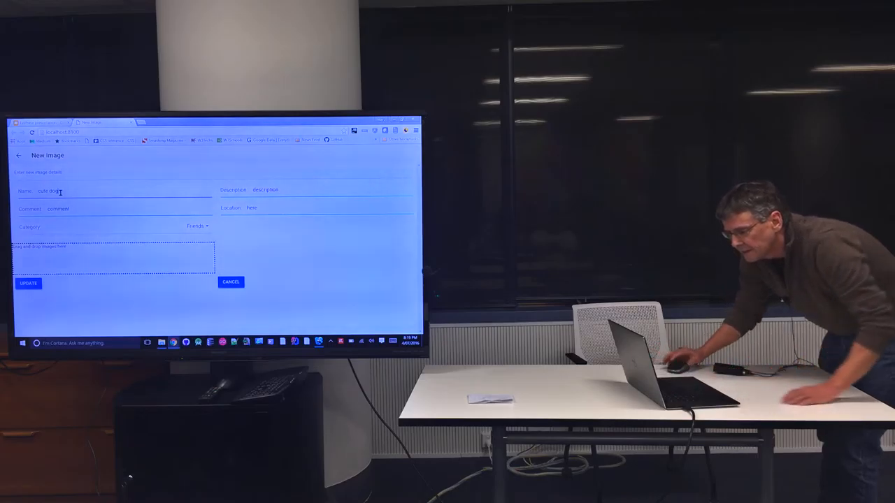
pyautogui.click(28, 283)
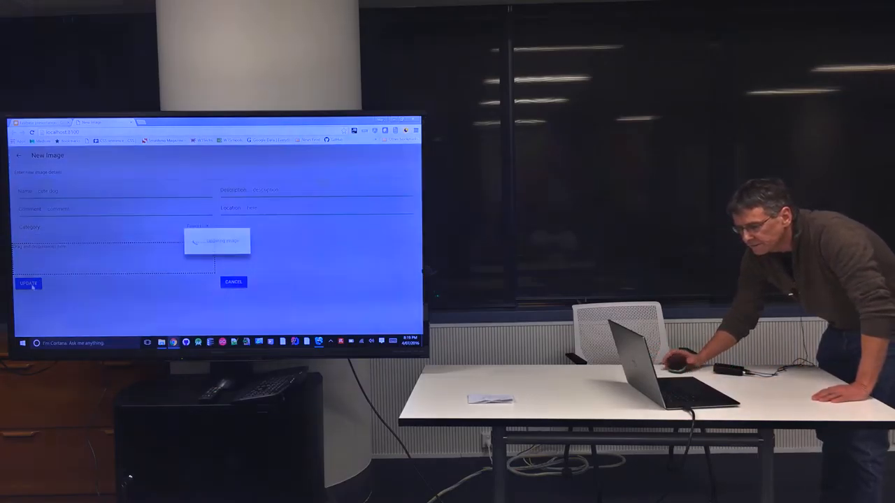
pyautogui.click(28, 283)
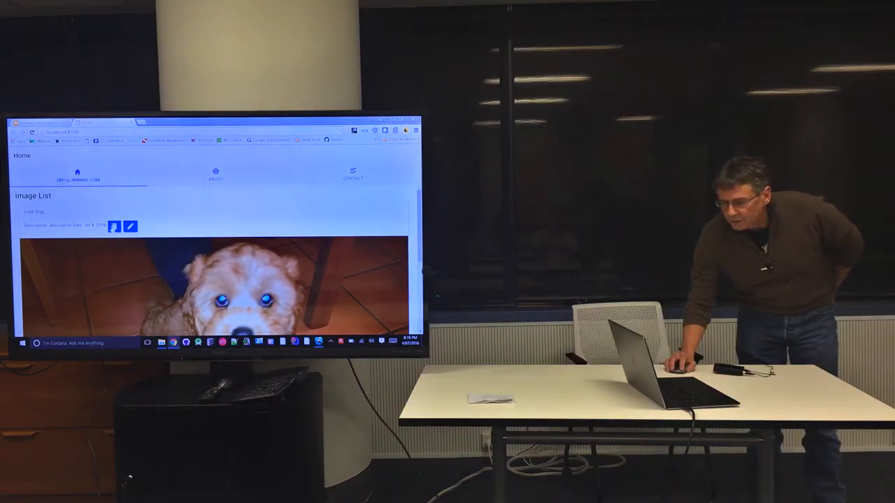
# Select the cute dog entry in the Home tab's Image List.
pyautogui.click(114, 226)
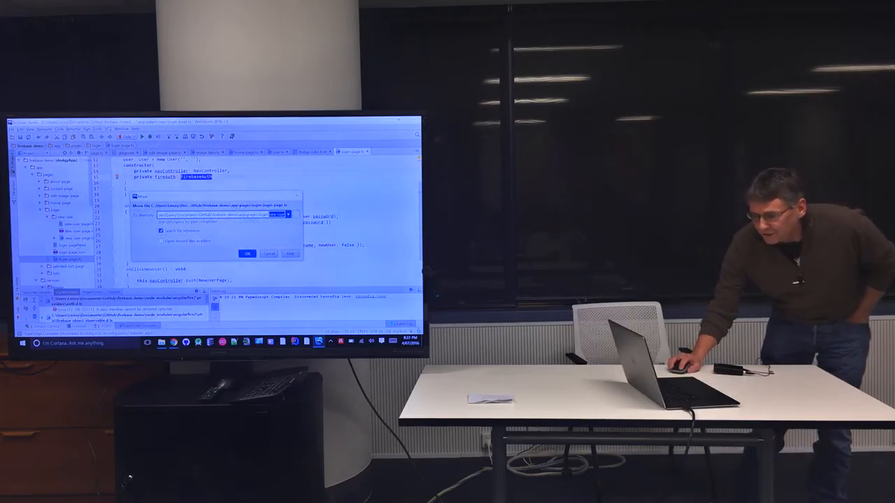
# Cancel moving the login page file in the Move dialog.
pyautogui.click(246, 253)
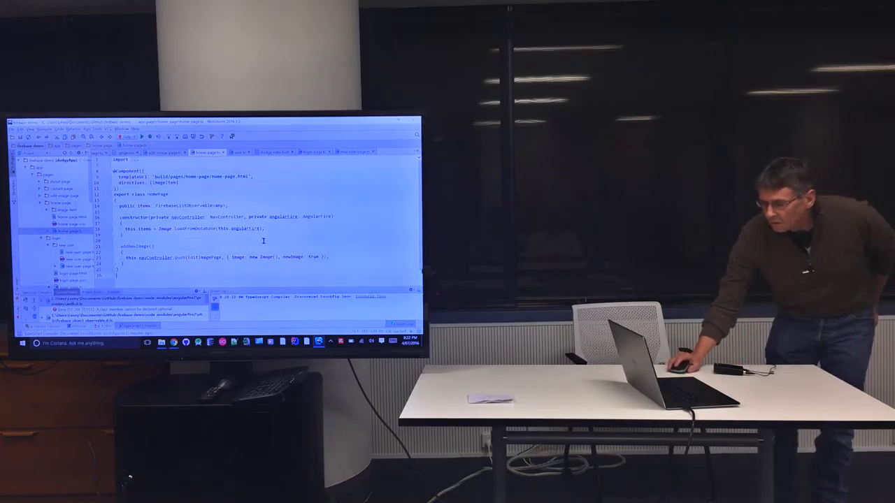
# Open image.ts under services/image in the project tree.
pyautogui.doubleClick(317, 217)
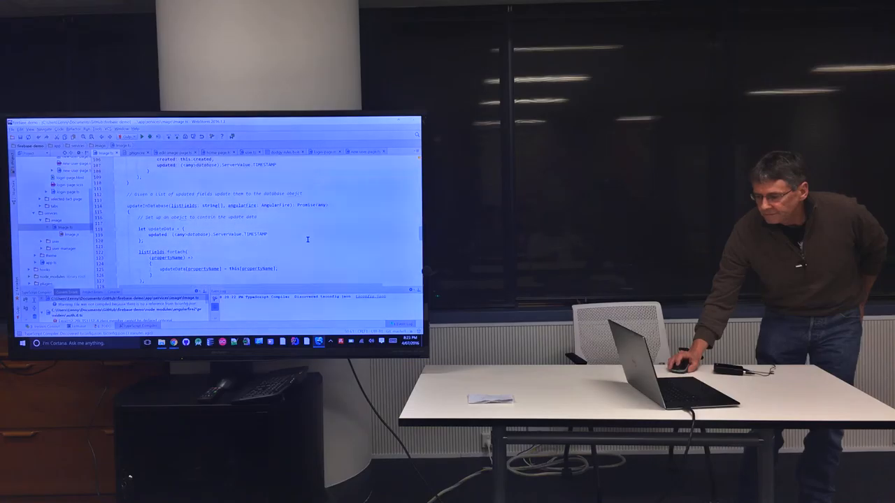
pyautogui.scroll(-3)
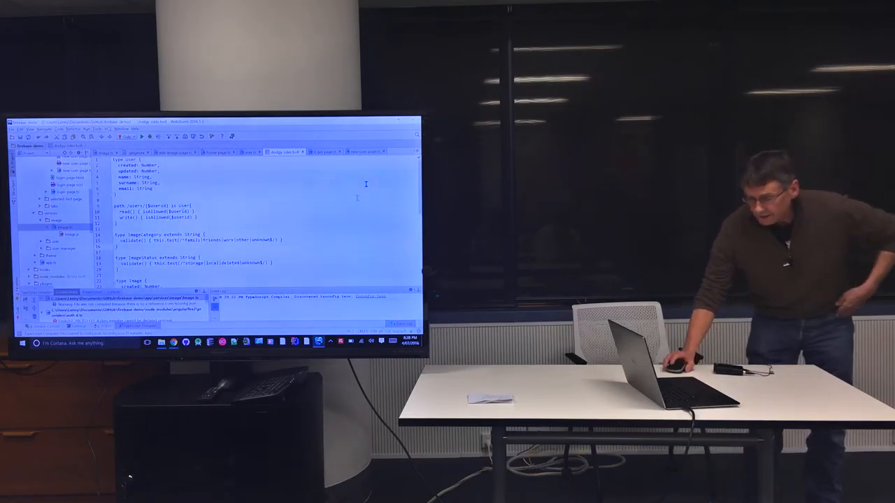
# Return to the Firebase deck in Chrome and start the full-screen slideshow.
pyautogui.press('alt+tab')
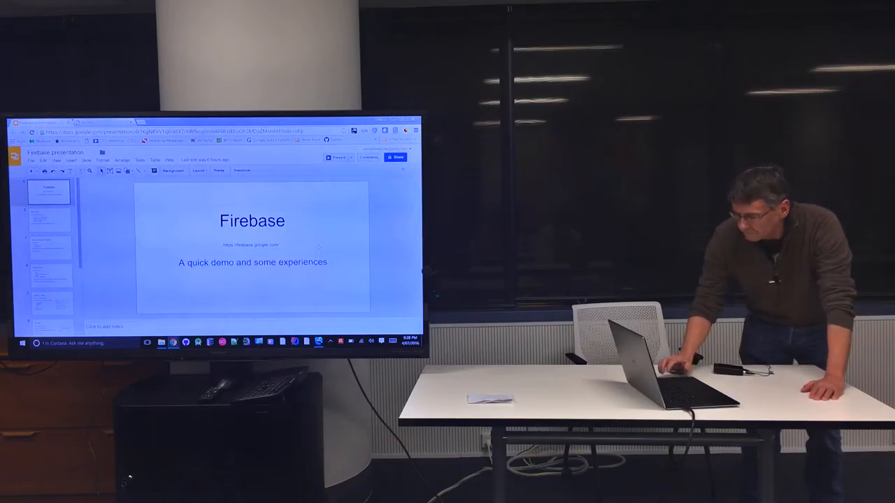
pyautogui.click(339, 158)
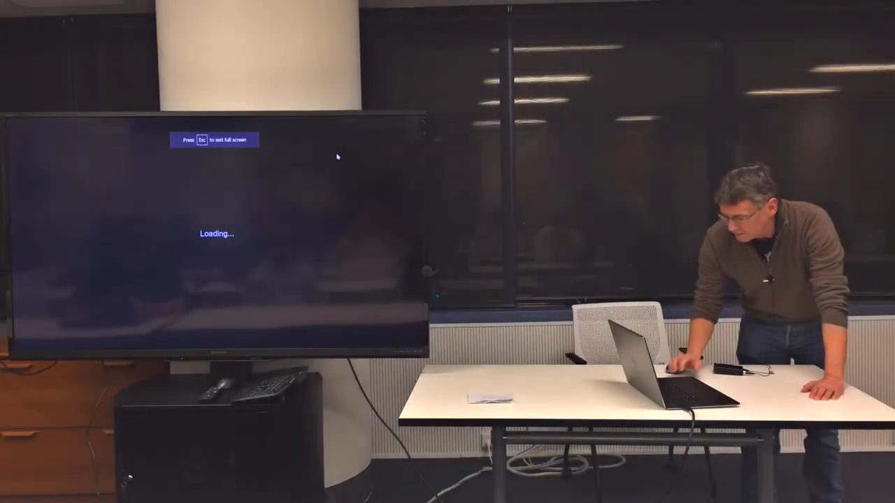